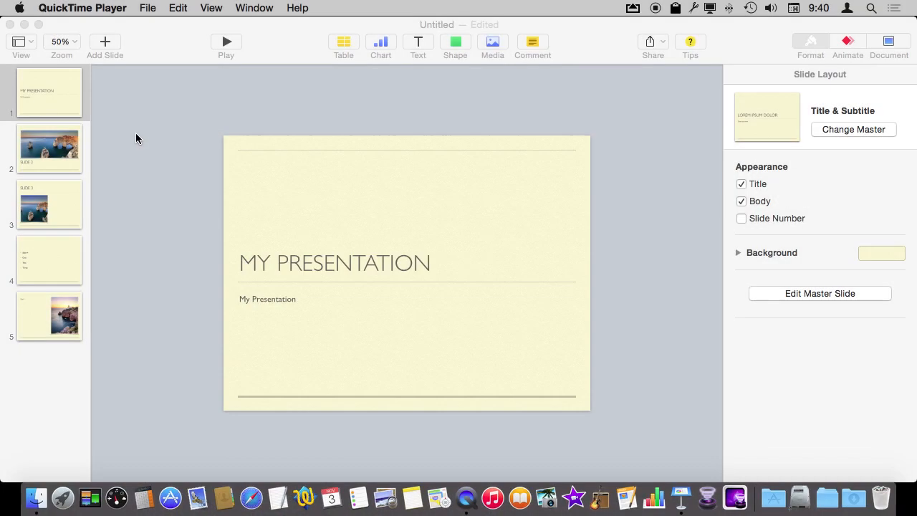
Preview the sea-photo slide, return to the title slide, and check Keynote's version information.
{"action": "left_click", "coordinate": [49, 148]}
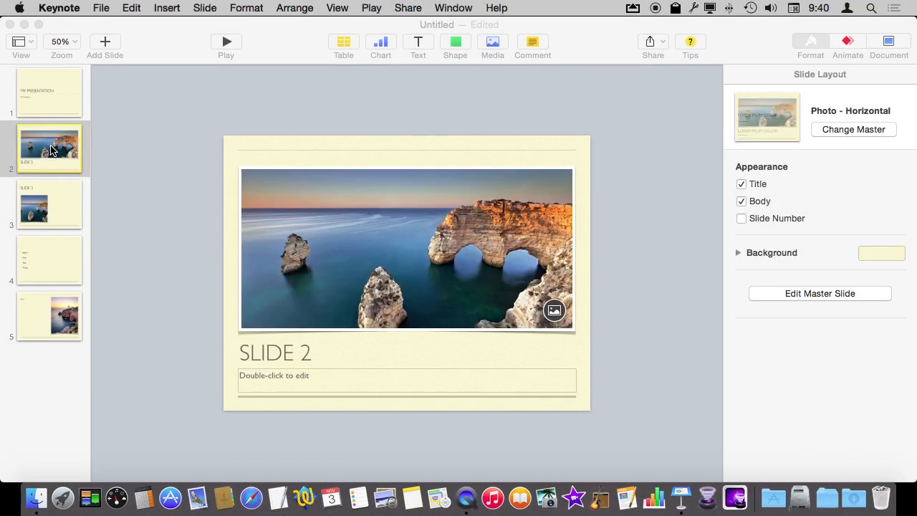
{"action": "left_click", "coordinate": [49, 92]}
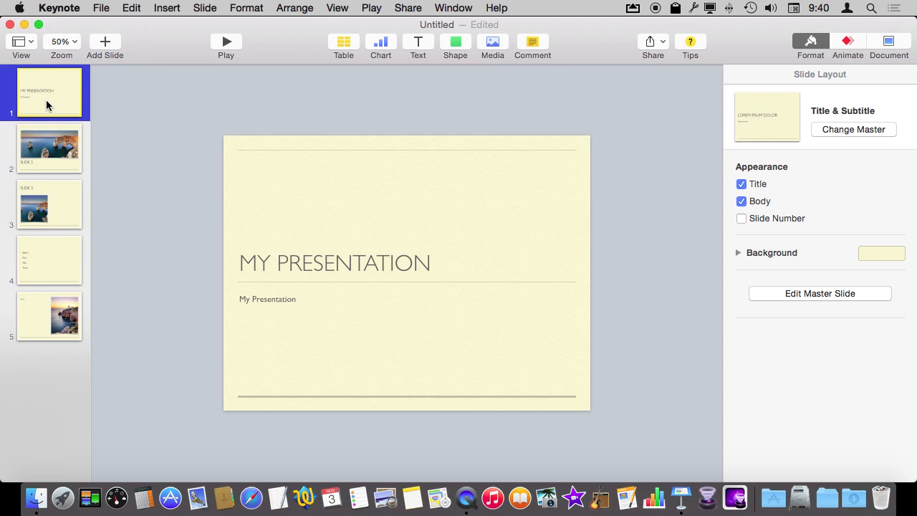
{"action": "left_click", "coordinate": [59, 8]}
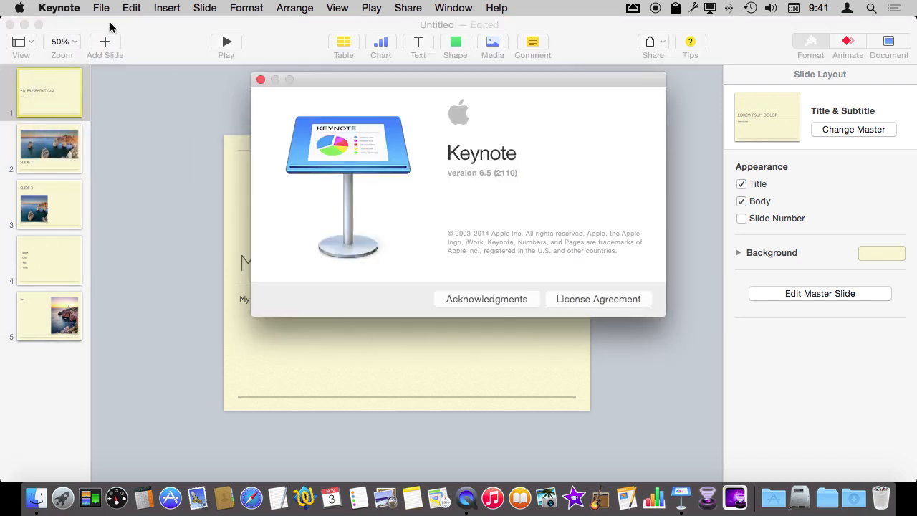
{"action": "mouse_move", "coordinate": [291, 119]}
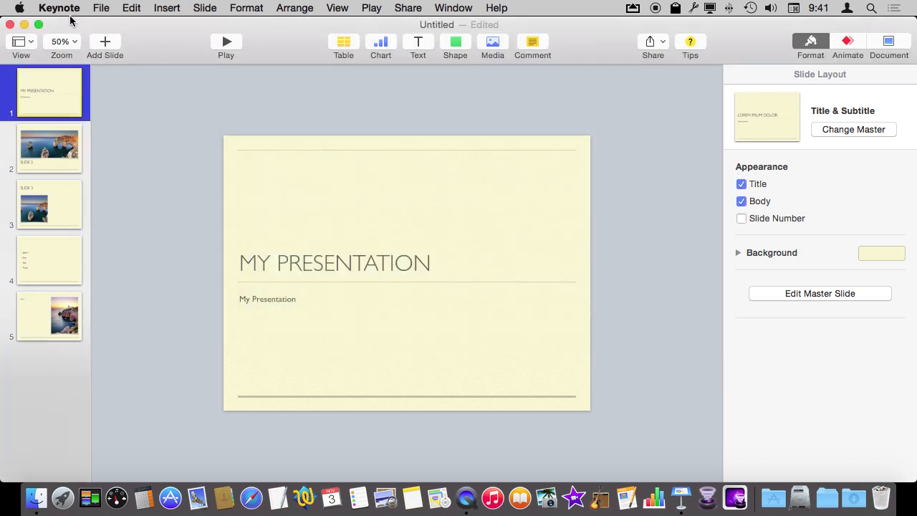
{"action": "mouse_move", "coordinate": [70, 15]}
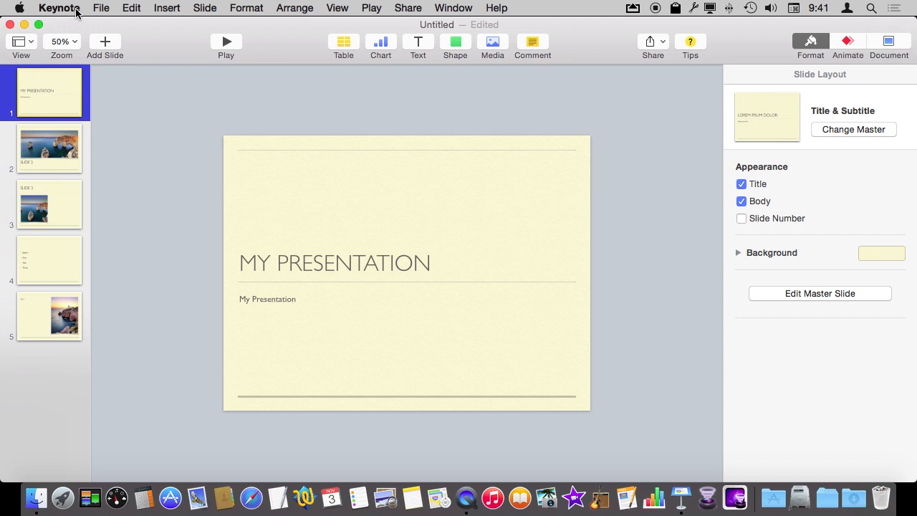
Enable iPhone and iPad remote control in Keynote's Remotes preferences.
{"action": "left_click", "coordinate": [59, 8]}
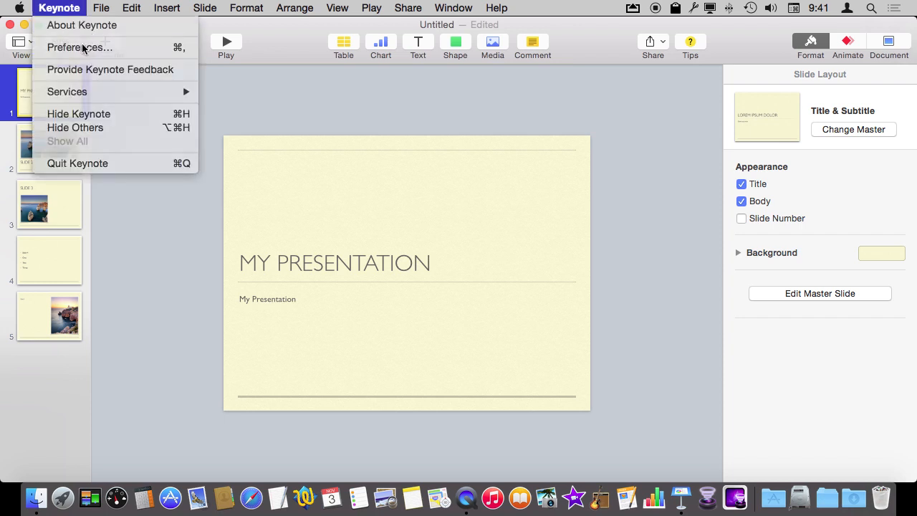
{"action": "left_click", "coordinate": [79, 47]}
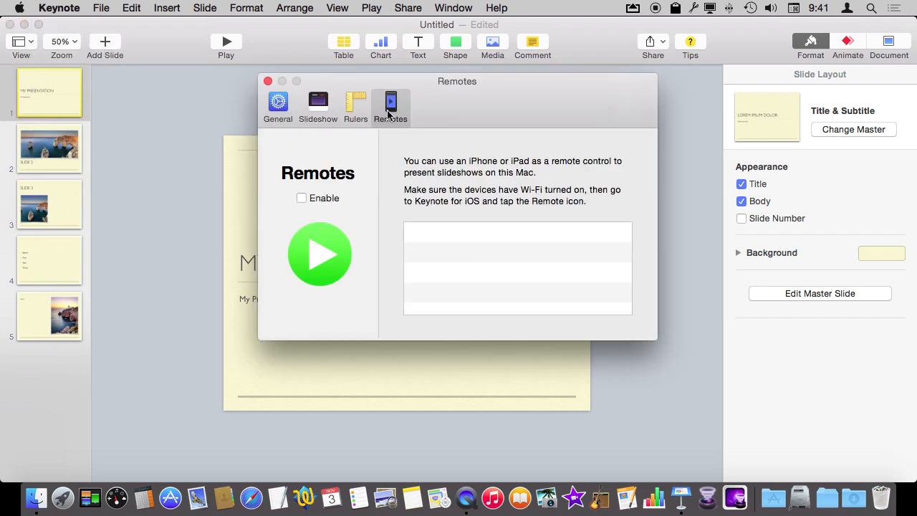
{"action": "mouse_move", "coordinate": [304, 206]}
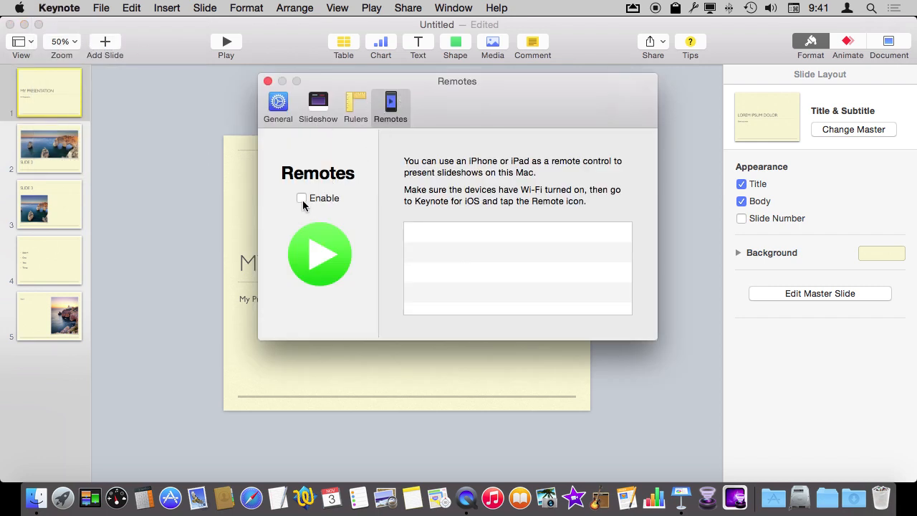
{"action": "mouse_move", "coordinate": [302, 198]}
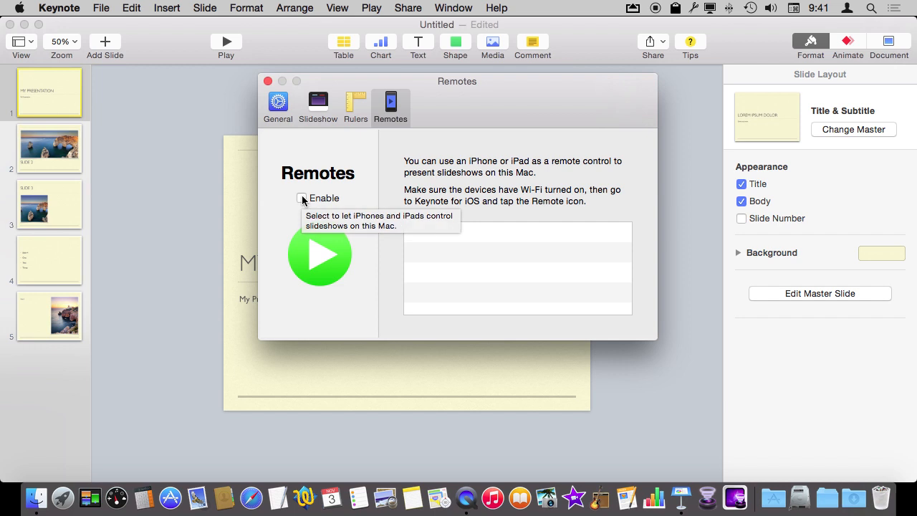
{"action": "left_click", "coordinate": [302, 198]}
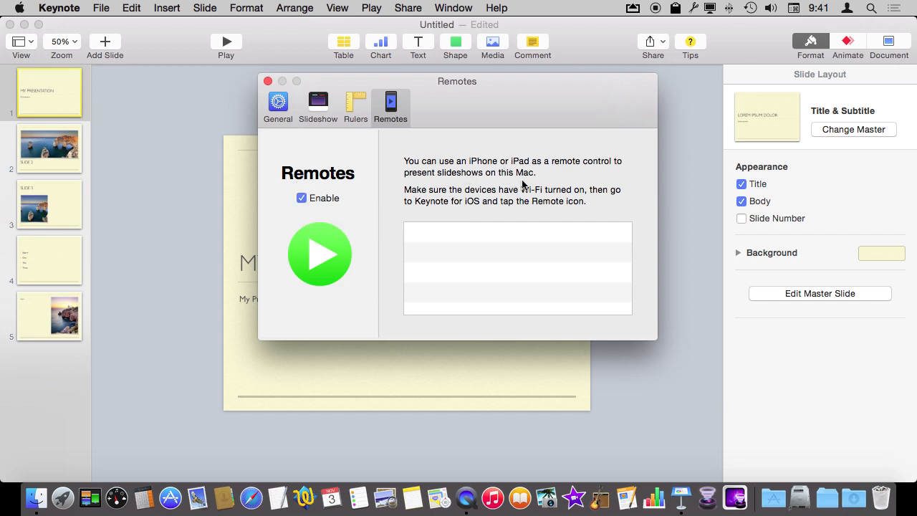
{"action": "mouse_move", "coordinate": [531, 182]}
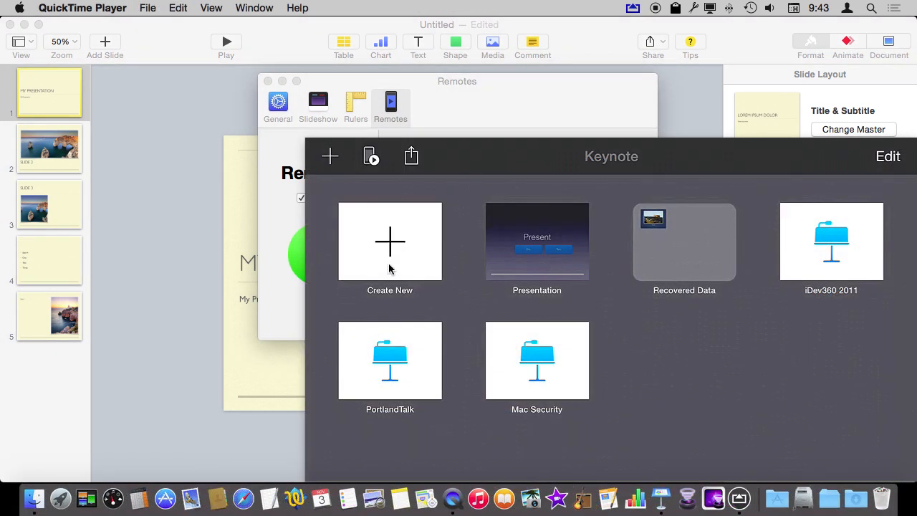
{"action": "mouse_move", "coordinate": [159, 239]}
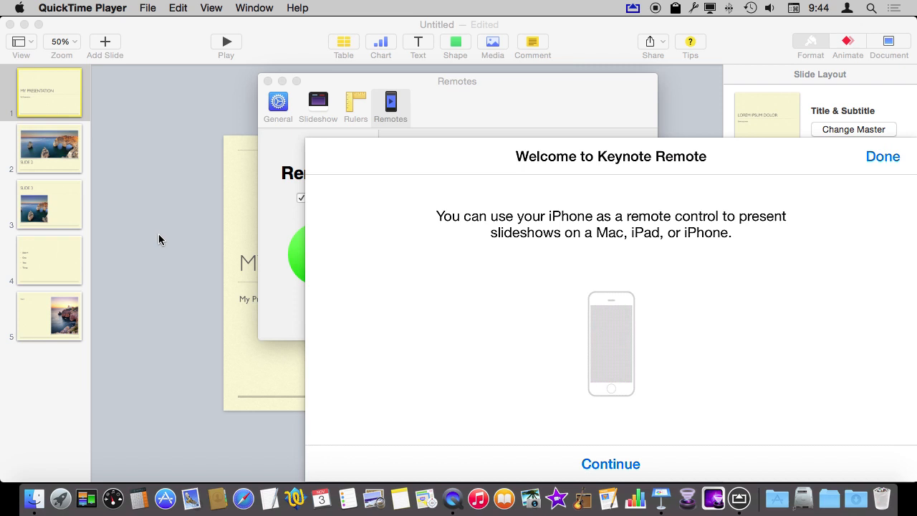
Link the listed iPhone as a remote and confirm its matching passcode.
{"action": "left_click", "coordinate": [610, 463]}
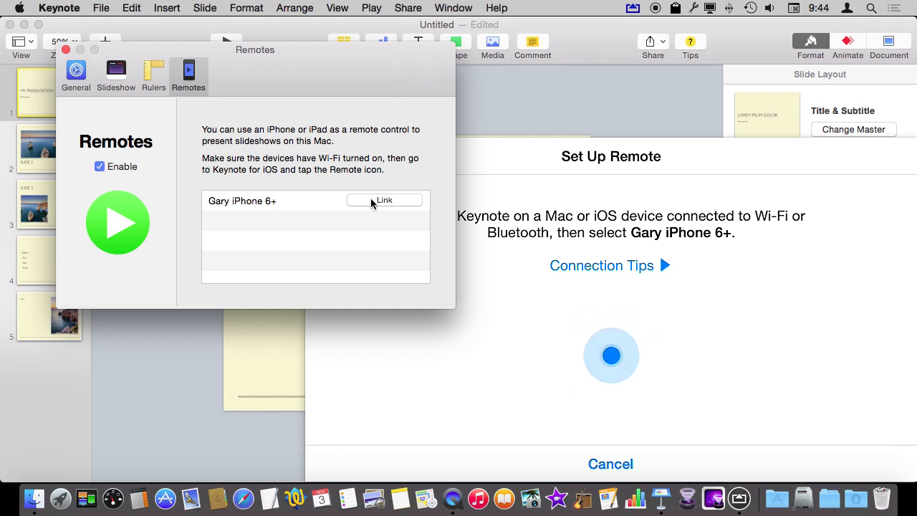
{"action": "left_click", "coordinate": [385, 199]}
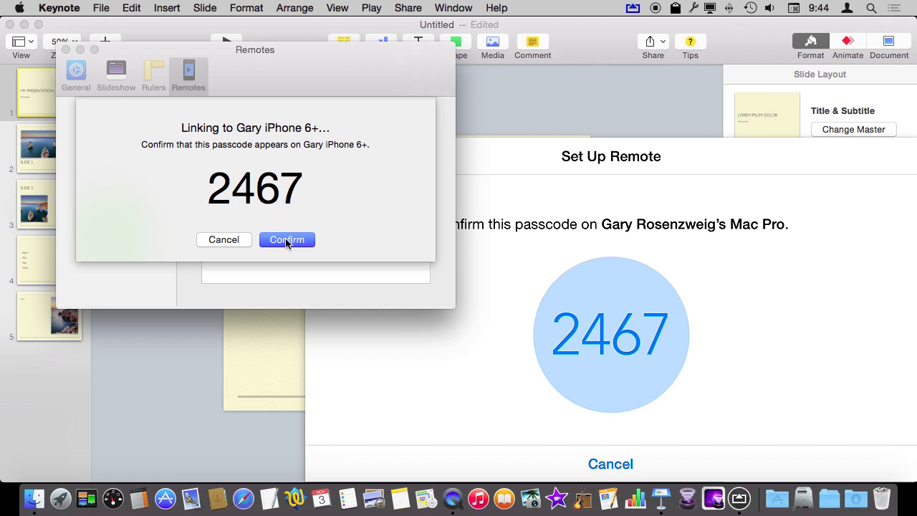
{"action": "left_click", "coordinate": [287, 239]}
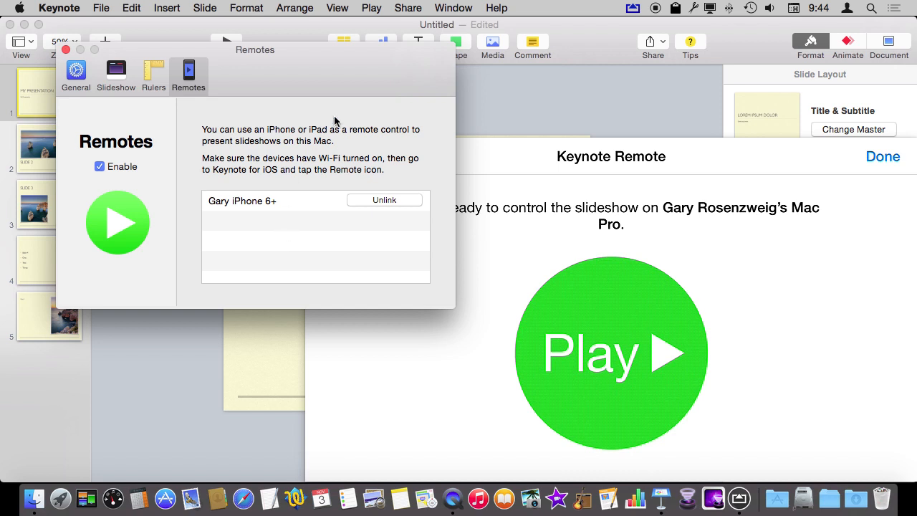
{"action": "mouse_move", "coordinate": [364, 151]}
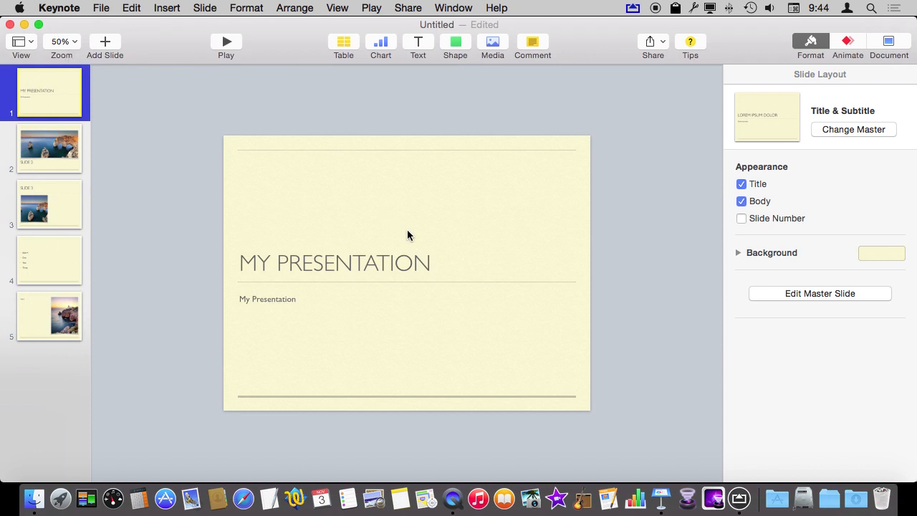
Bring back the mirrored iPhone screen in AirServer and start the slideshow from the remote.
{"action": "left_click", "coordinate": [738, 498]}
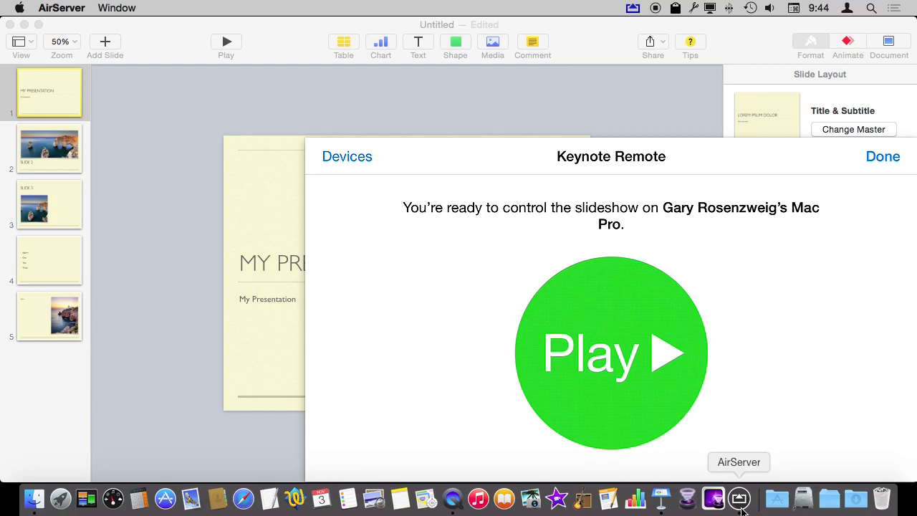
{"action": "left_click", "coordinate": [611, 351]}
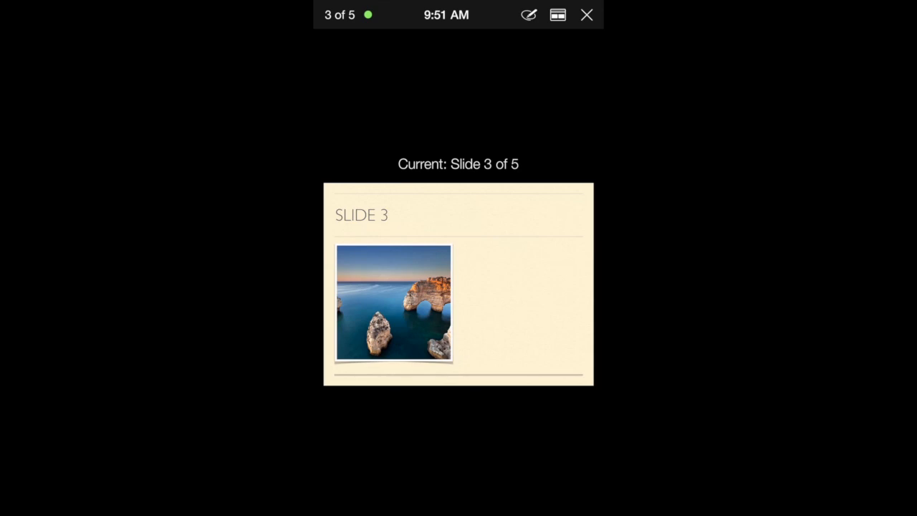
Draw a blue loop beside slide 3's photo, undo it, and close drawing.
{"action": "left_click", "coordinate": [528, 14]}
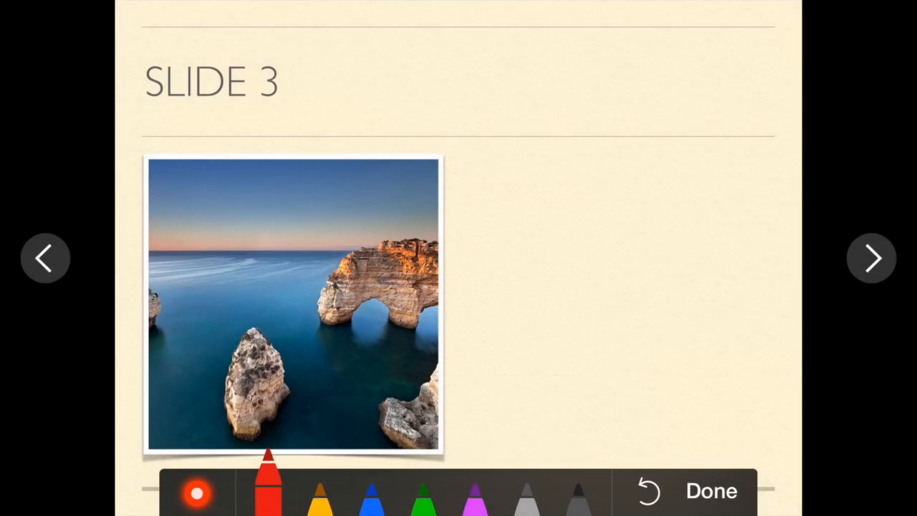
{"action": "left_click", "coordinate": [371, 491]}
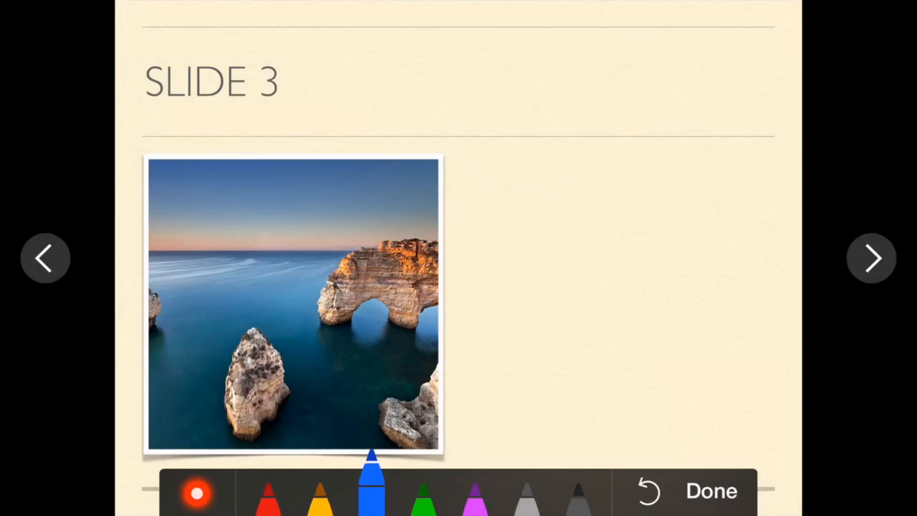
{"action": "left_click_drag", "start_coordinate": [448, 290], "coordinate": [623, 236]}
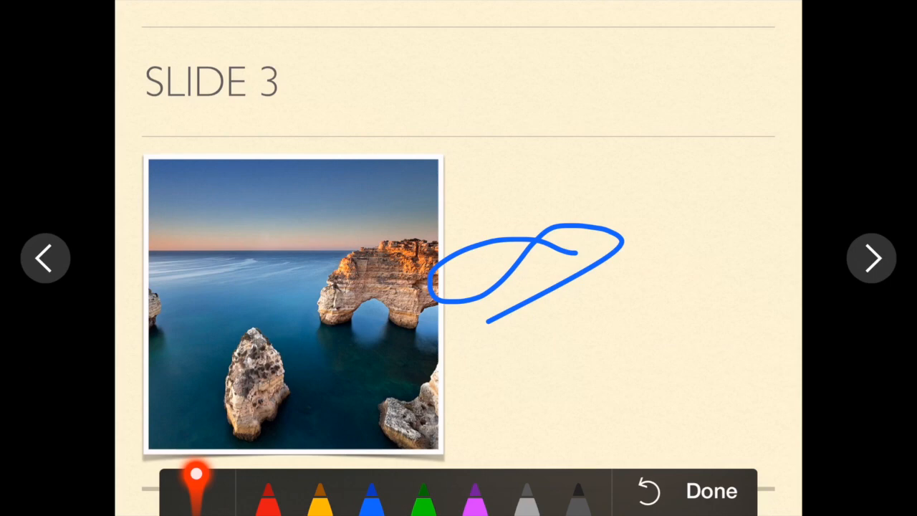
{"action": "left_click", "coordinate": [648, 490]}
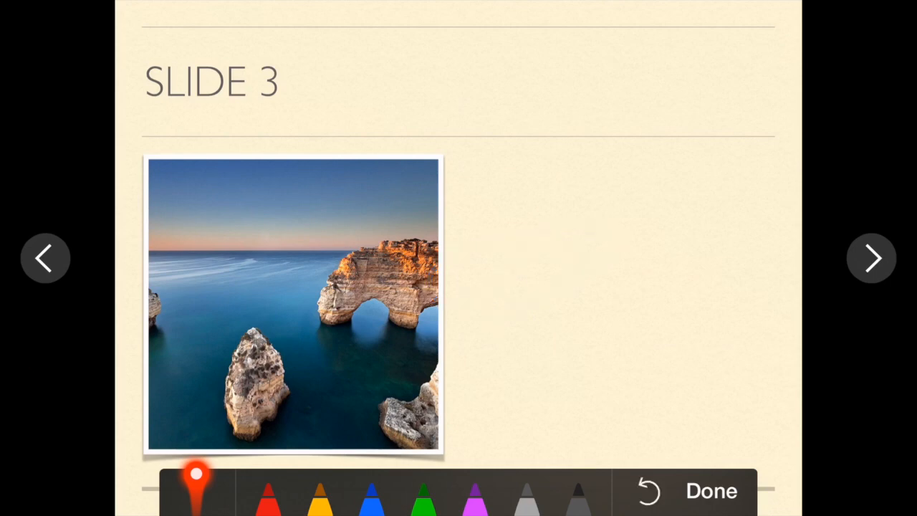
{"action": "left_click", "coordinate": [709, 491]}
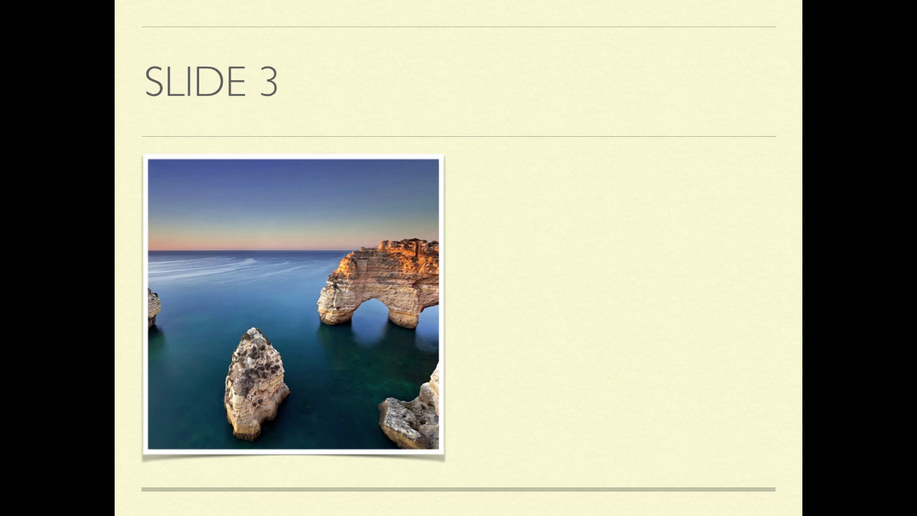